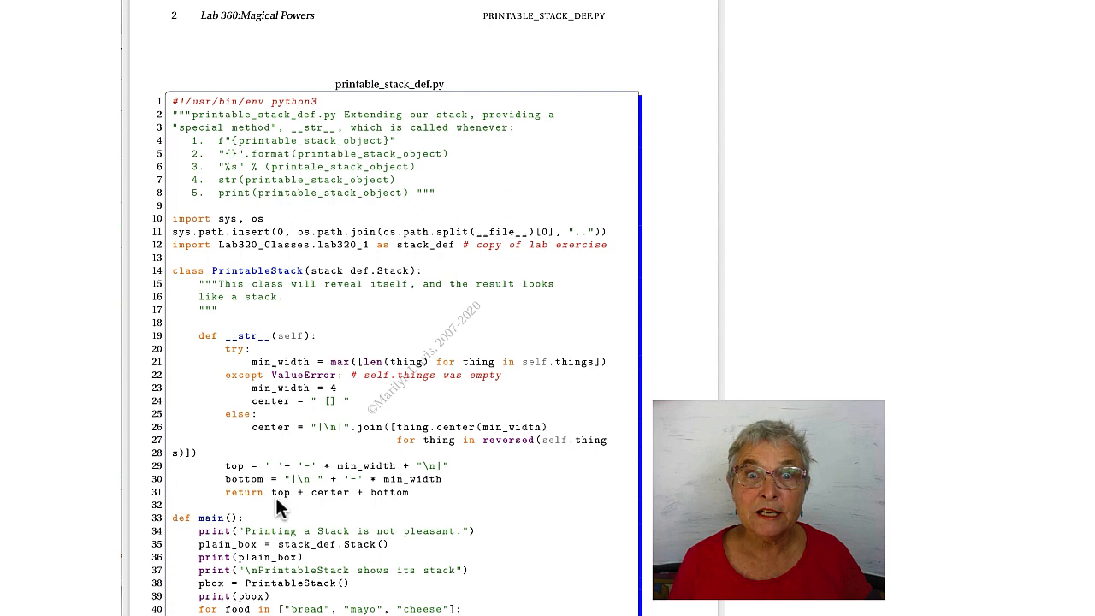
{"action": "mouse_move", "coordinate": [283, 435]}
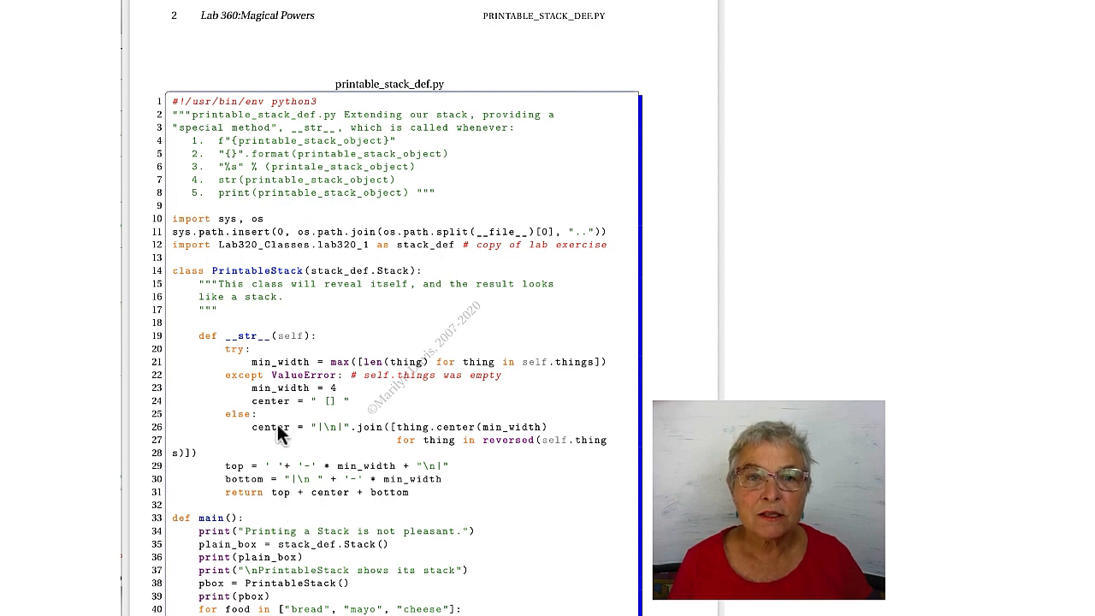
{"action": "mouse_move", "coordinate": [285, 150]}
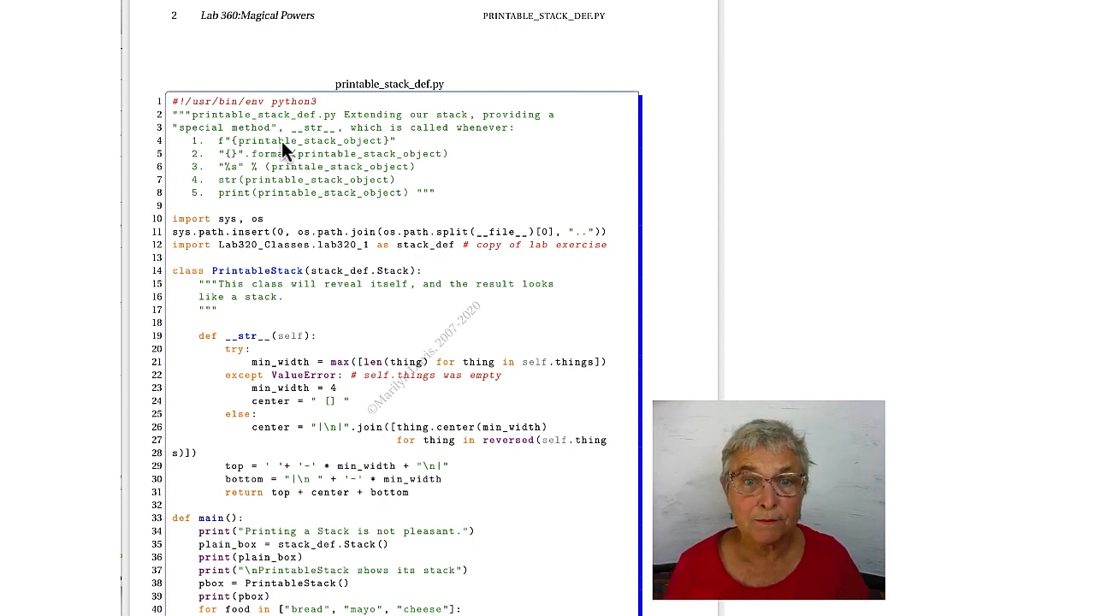
{"action": "mouse_move", "coordinate": [240, 180]}
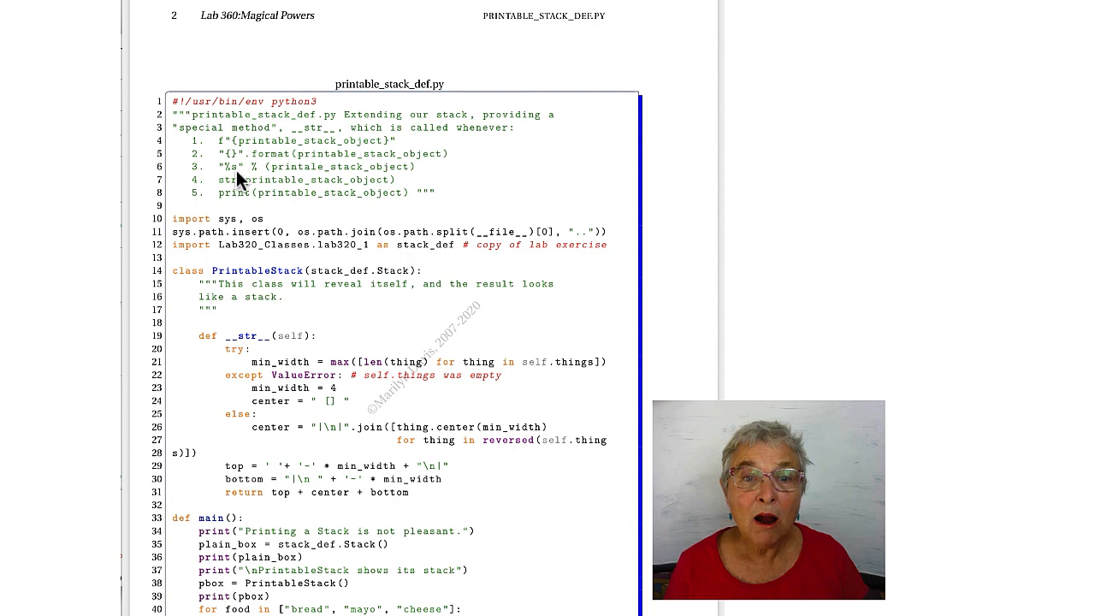
{"action": "mouse_move", "coordinate": [321, 197]}
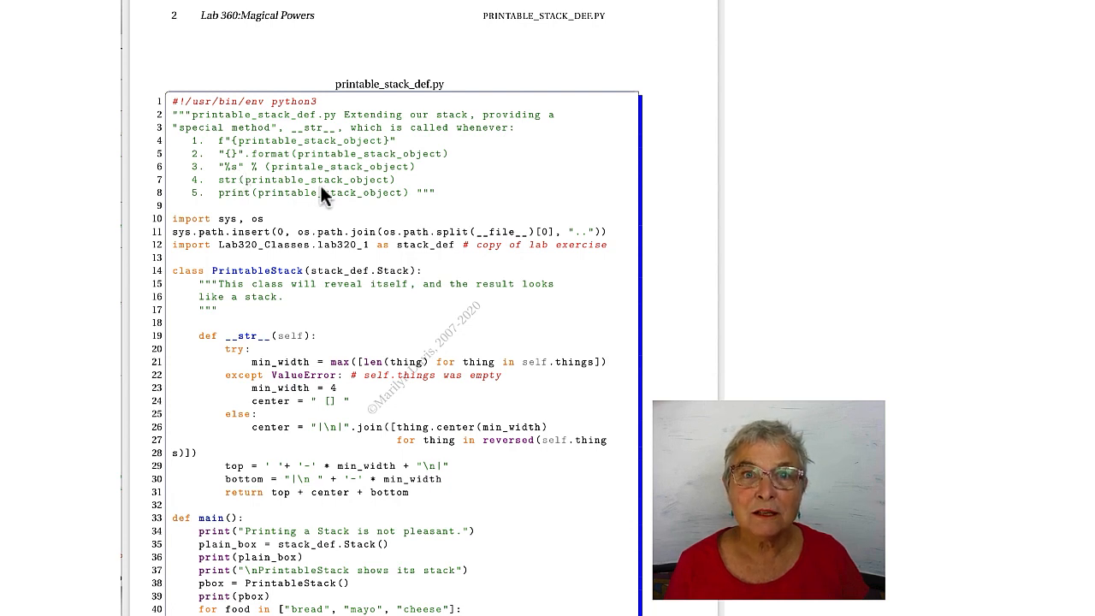
{"action": "mouse_move", "coordinate": [306, 419]}
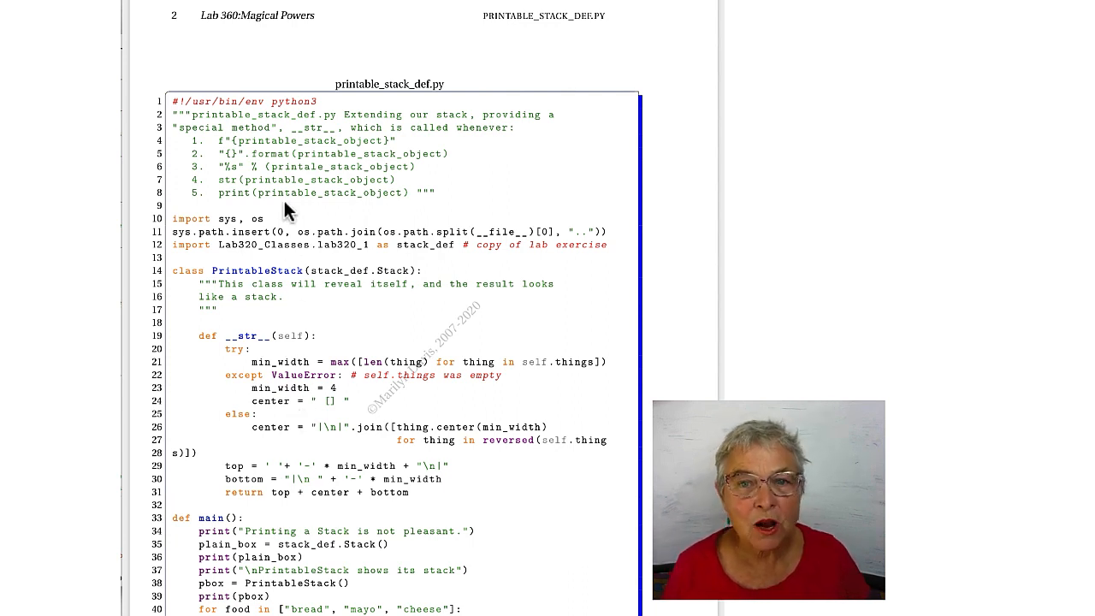
{"action": "mouse_move", "coordinate": [320, 458]}
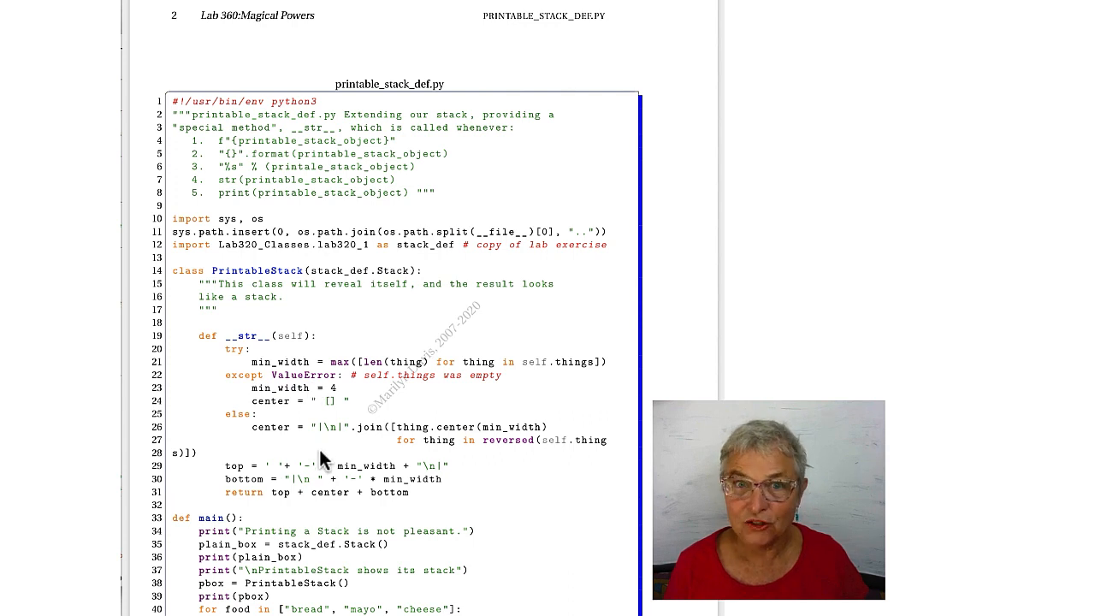
{"action": "mouse_move", "coordinate": [332, 213]}
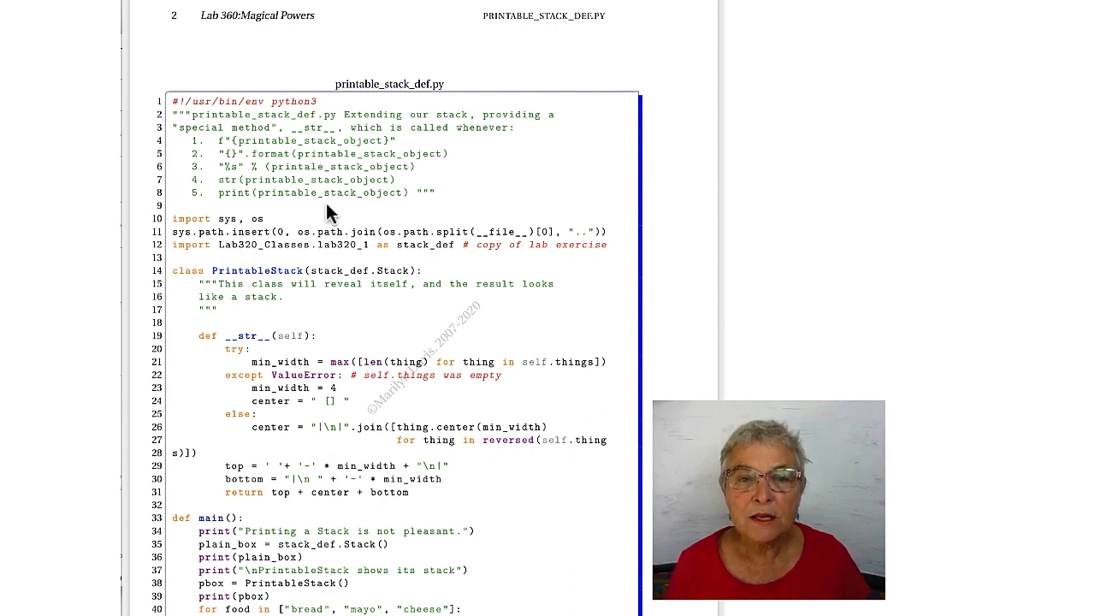
{"action": "mouse_move", "coordinate": [333, 209]}
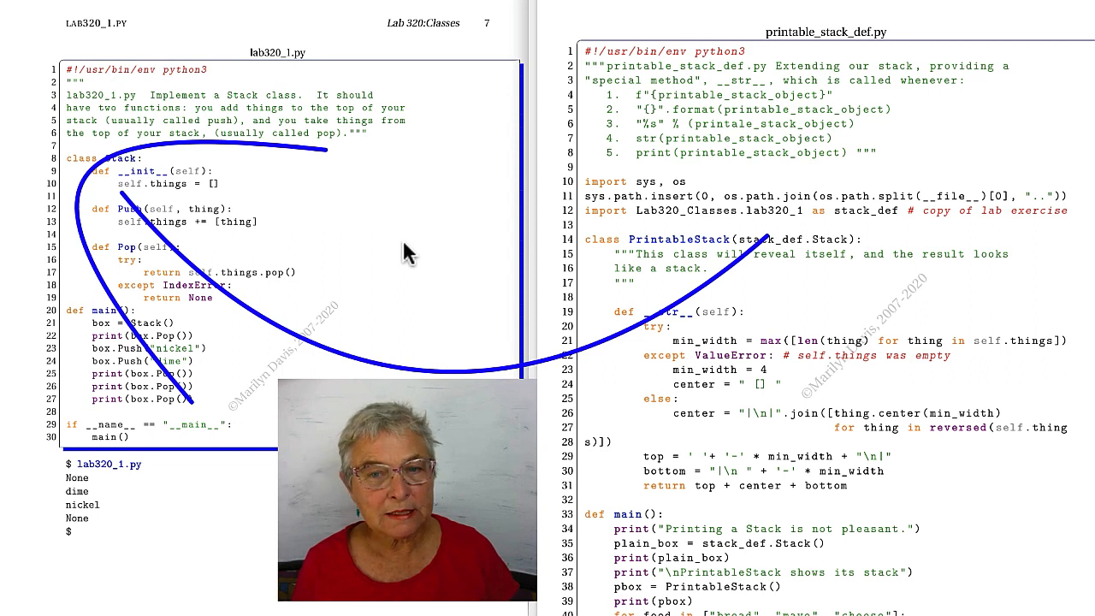
{"action": "mouse_move", "coordinate": [693, 293]}
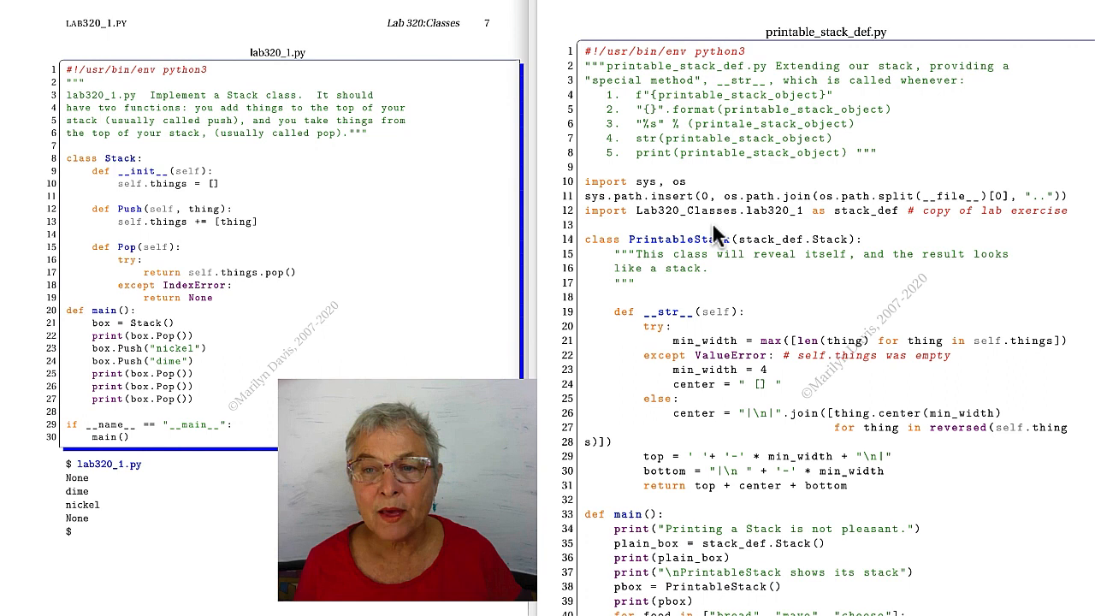
{"action": "mouse_move", "coordinate": [877, 224]}
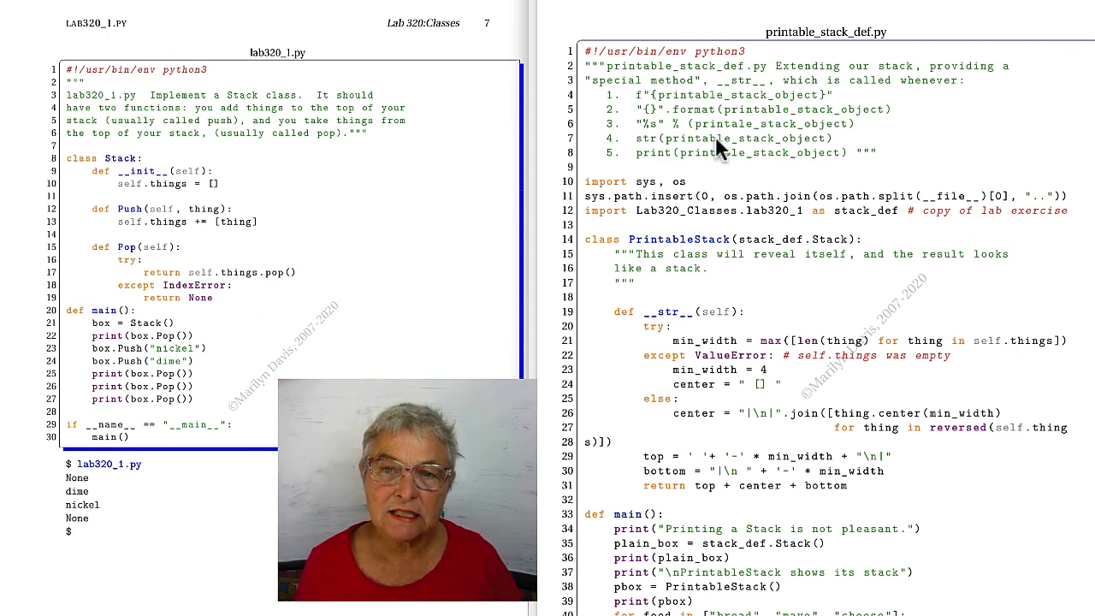
{"action": "mouse_move", "coordinate": [728, 332]}
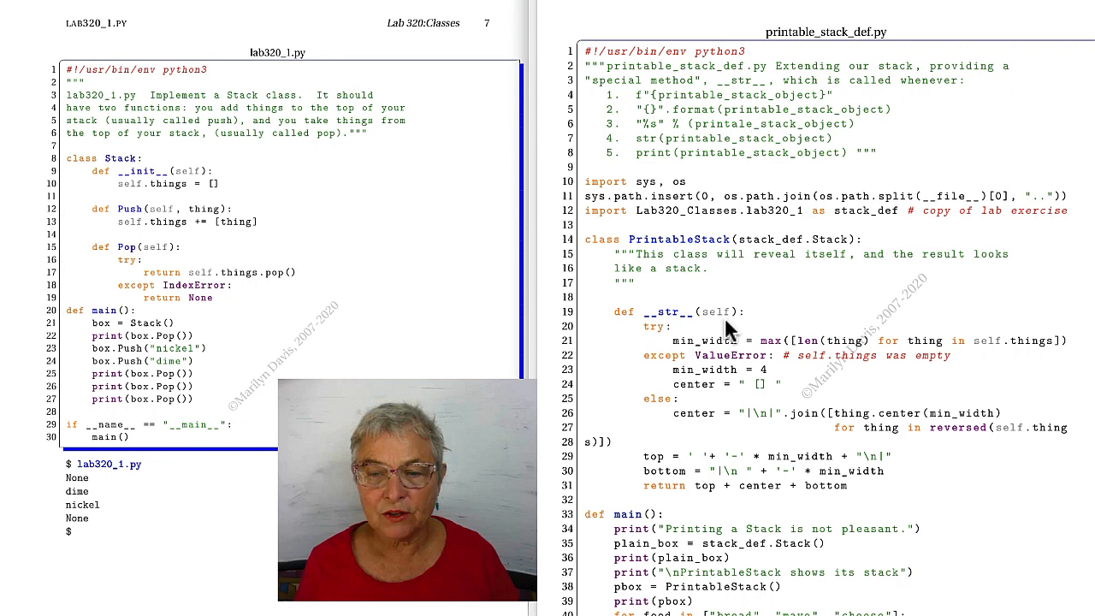
{"action": "mouse_move", "coordinate": [744, 504]}
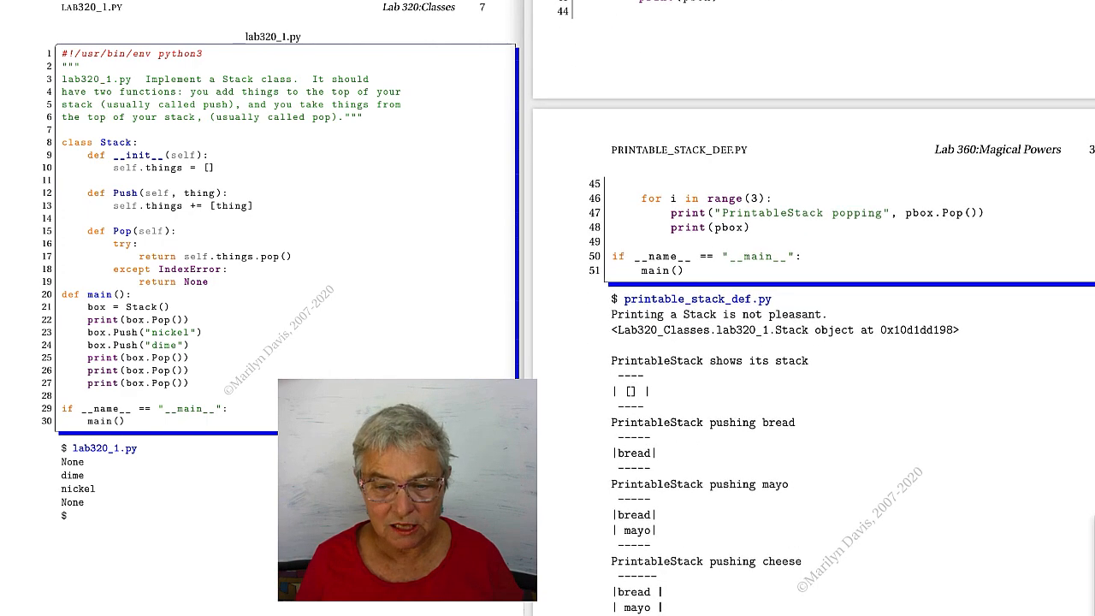
{"action": "scroll", "scroll_direction": "down", "scroll_amount": 3}
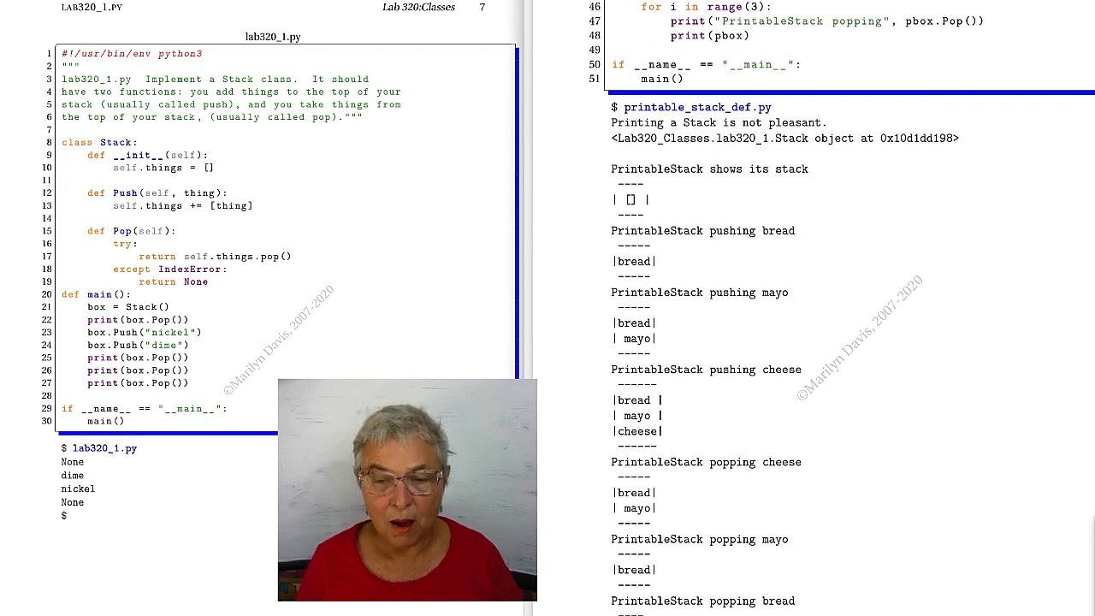
{"action": "scroll", "scroll_direction": "down", "scroll_amount": 3}
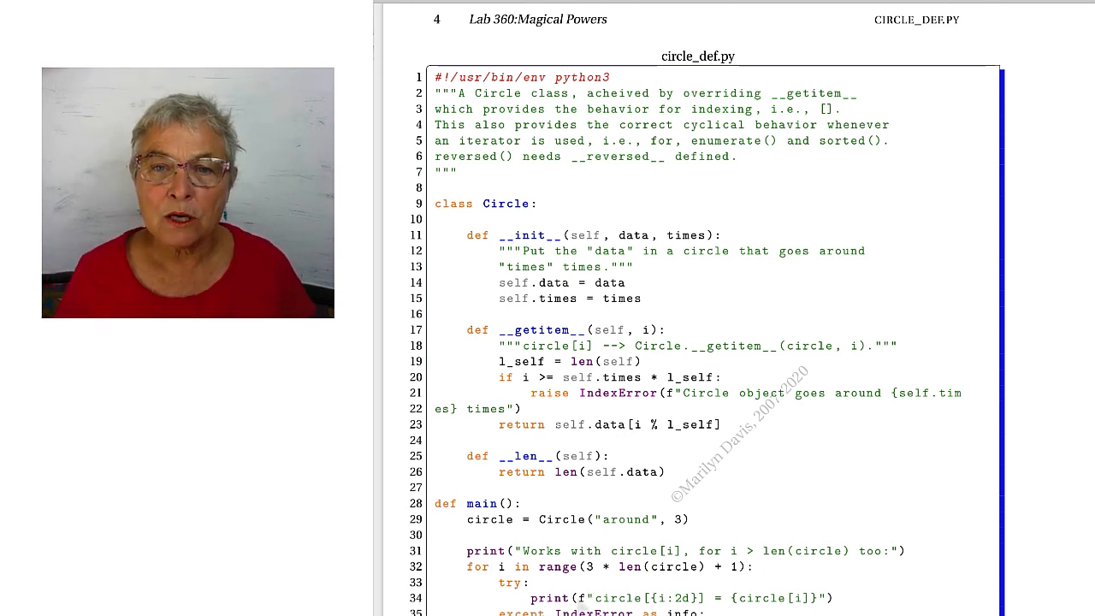
{"action": "mouse_move", "coordinate": [586, 284]}
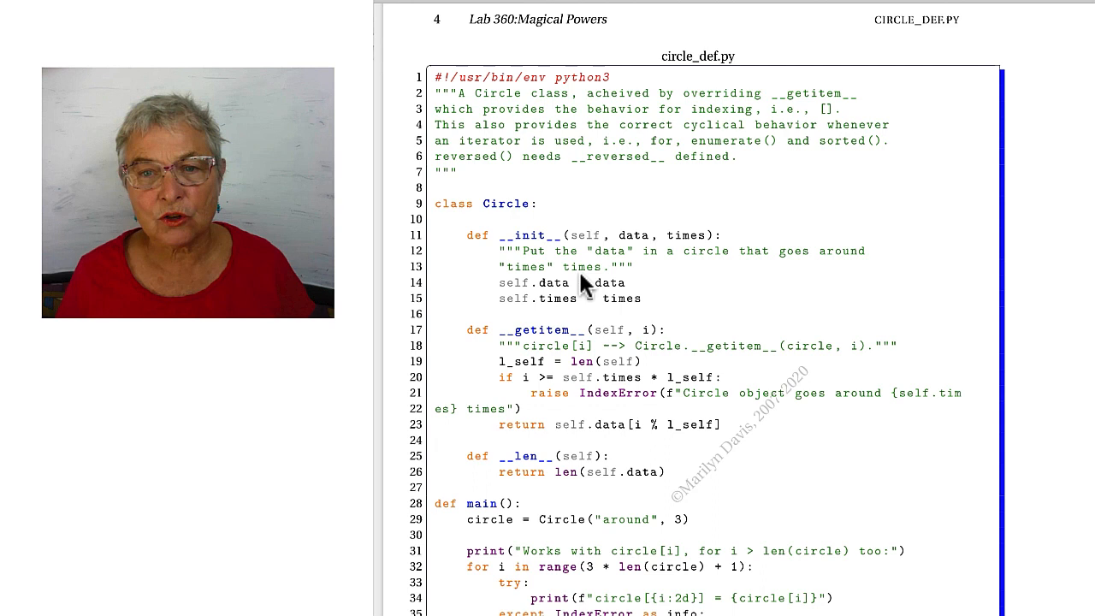
{"action": "mouse_move", "coordinate": [629, 244]}
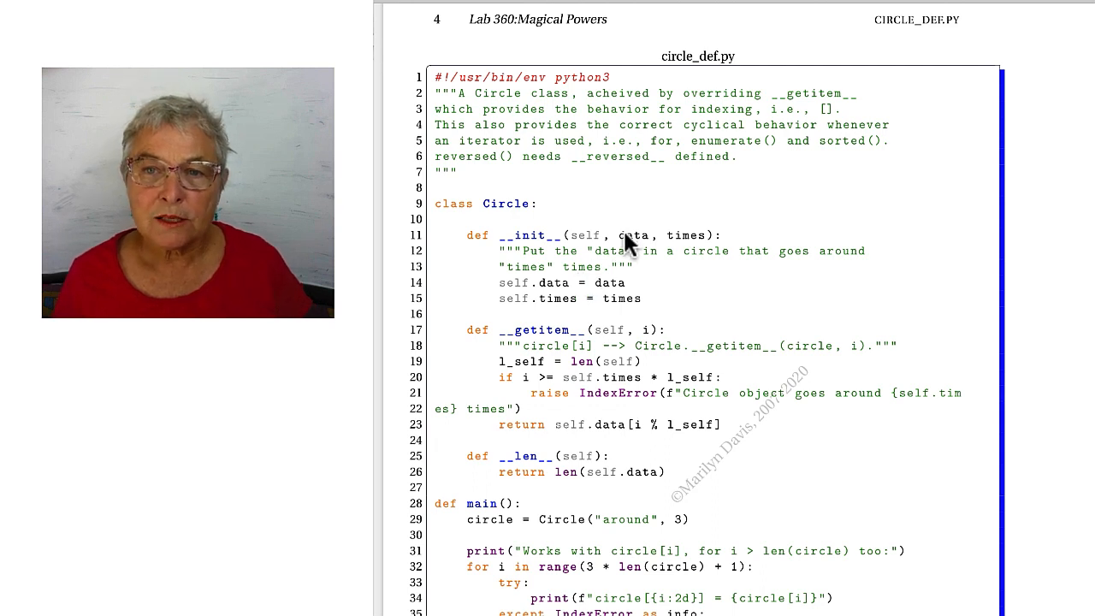
{"action": "mouse_move", "coordinate": [676, 248]}
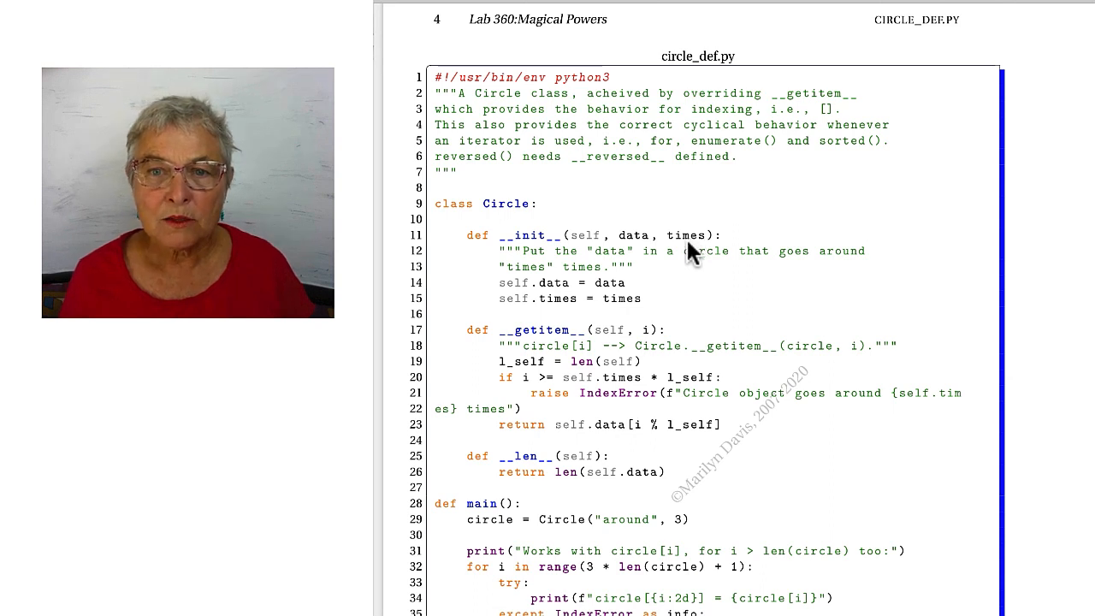
{"action": "mouse_move", "coordinate": [602, 300]}
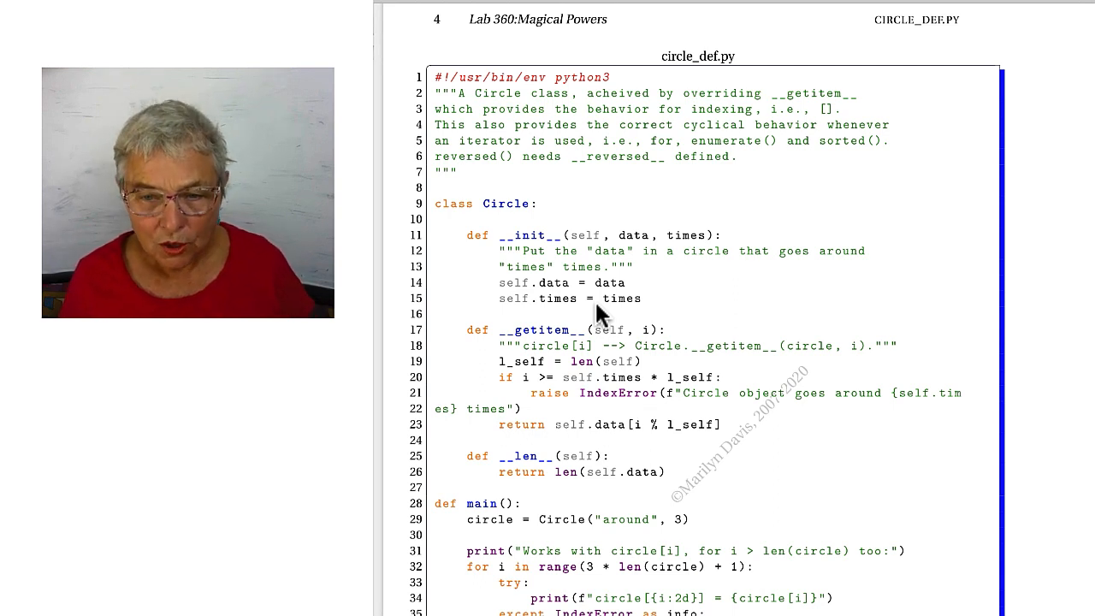
{"action": "mouse_move", "coordinate": [588, 529]}
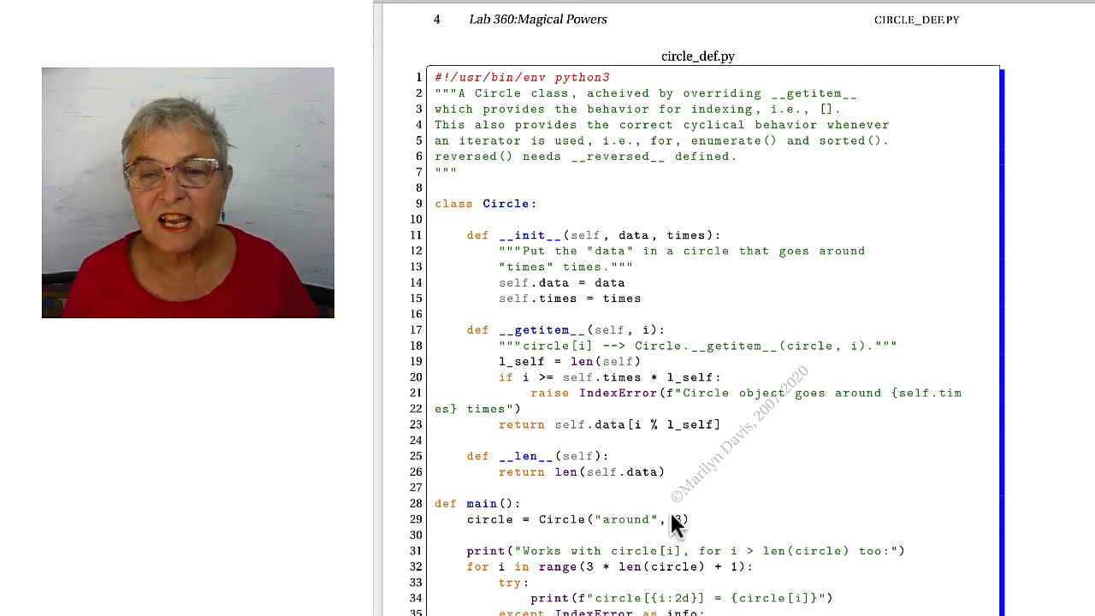
{"action": "mouse_move", "coordinate": [529, 340]}
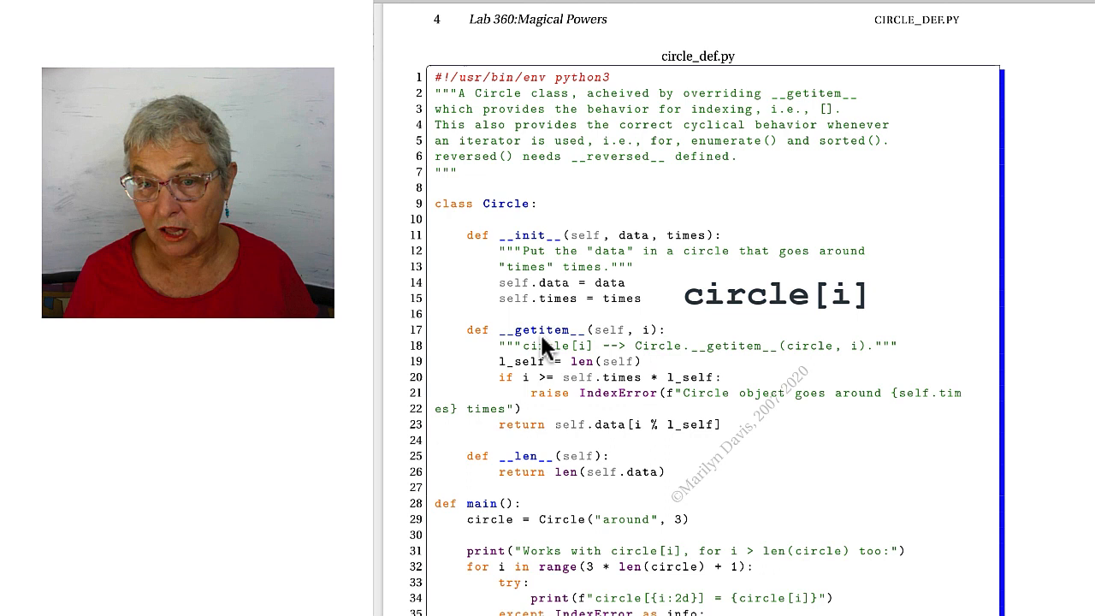
{"action": "mouse_move", "coordinate": [556, 352]}
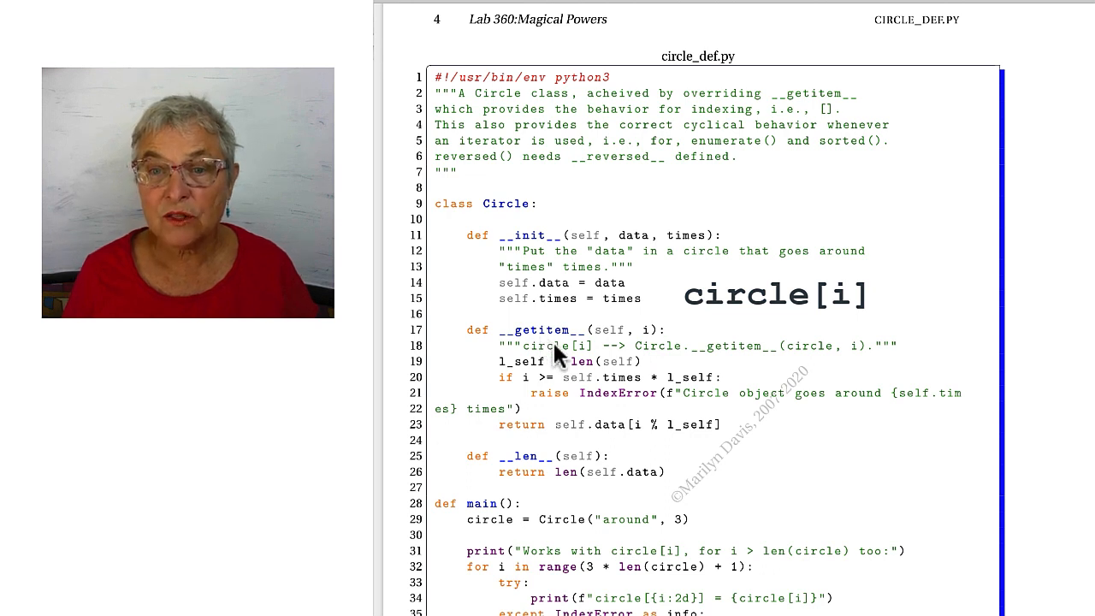
{"action": "mouse_move", "coordinate": [577, 366]}
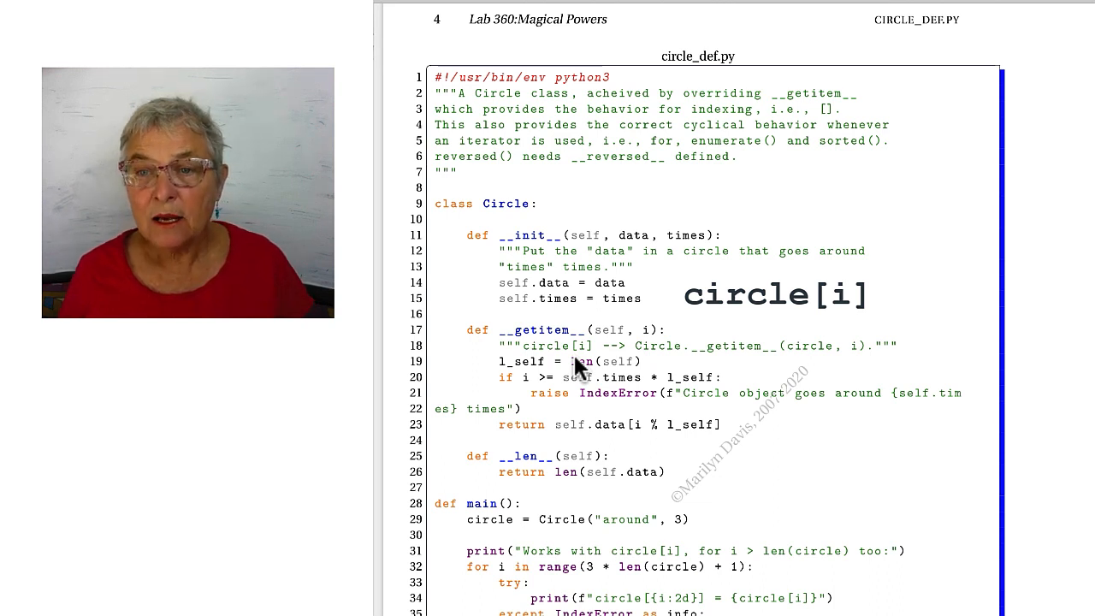
{"action": "mouse_move", "coordinate": [646, 364]}
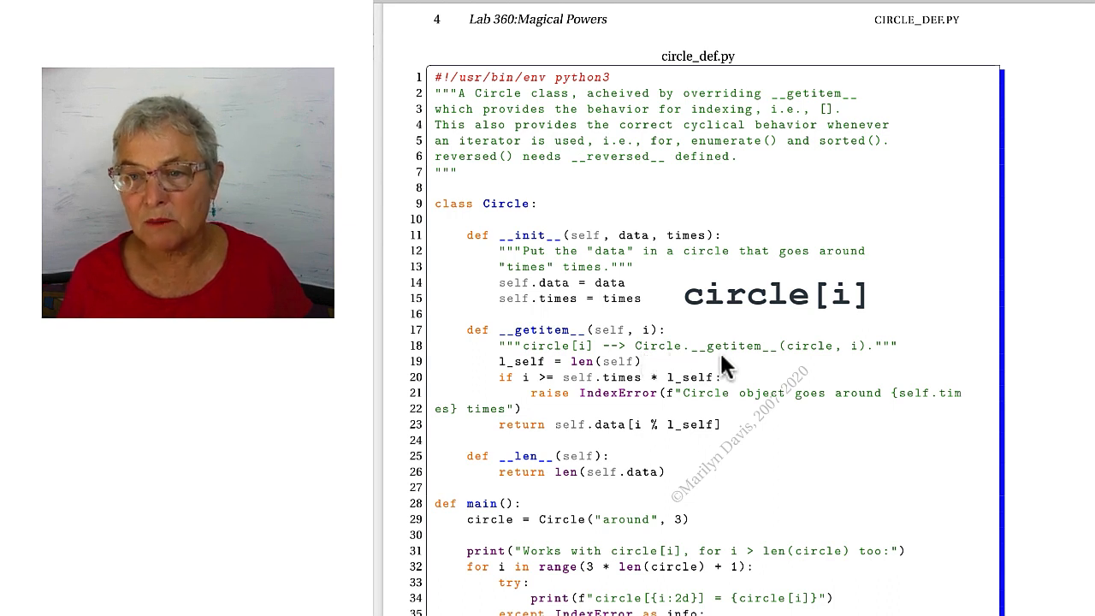
{"action": "mouse_move", "coordinate": [792, 351]}
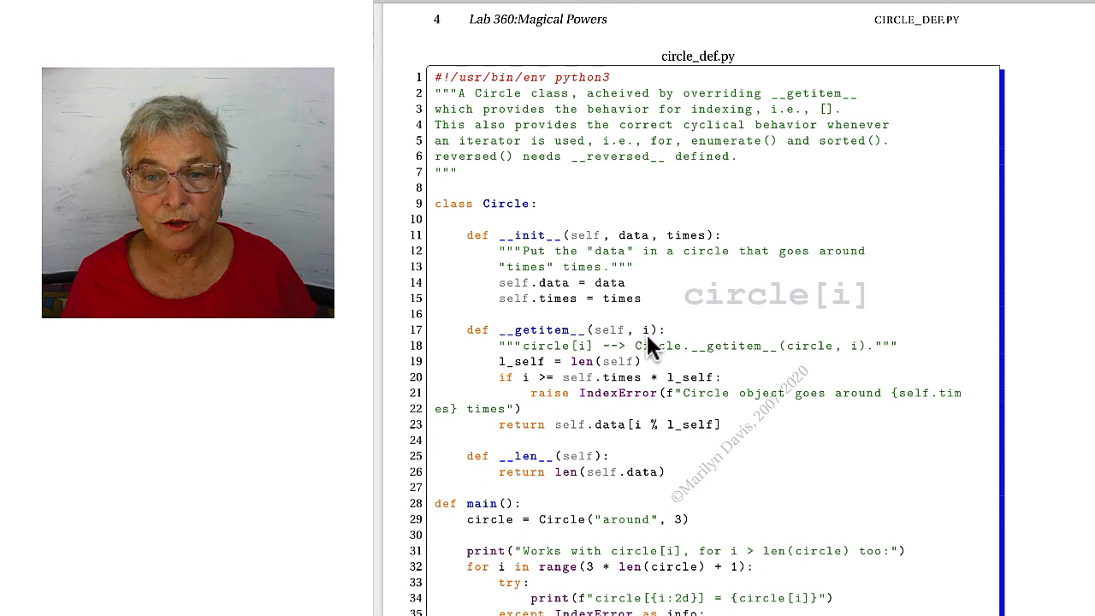
{"action": "mouse_move", "coordinate": [608, 376]}
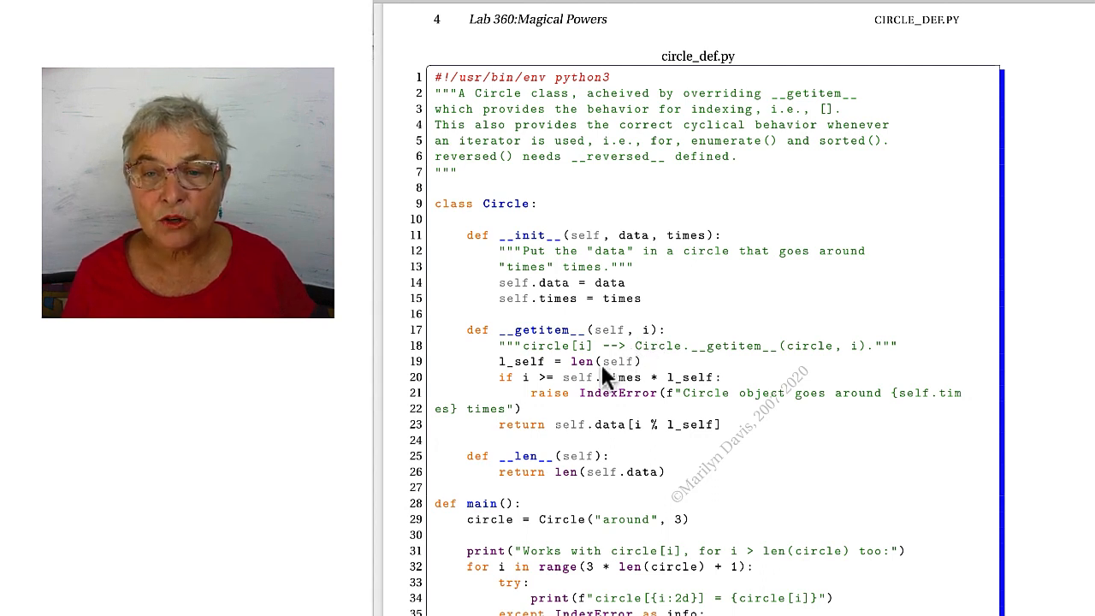
{"action": "mouse_move", "coordinate": [544, 398]}
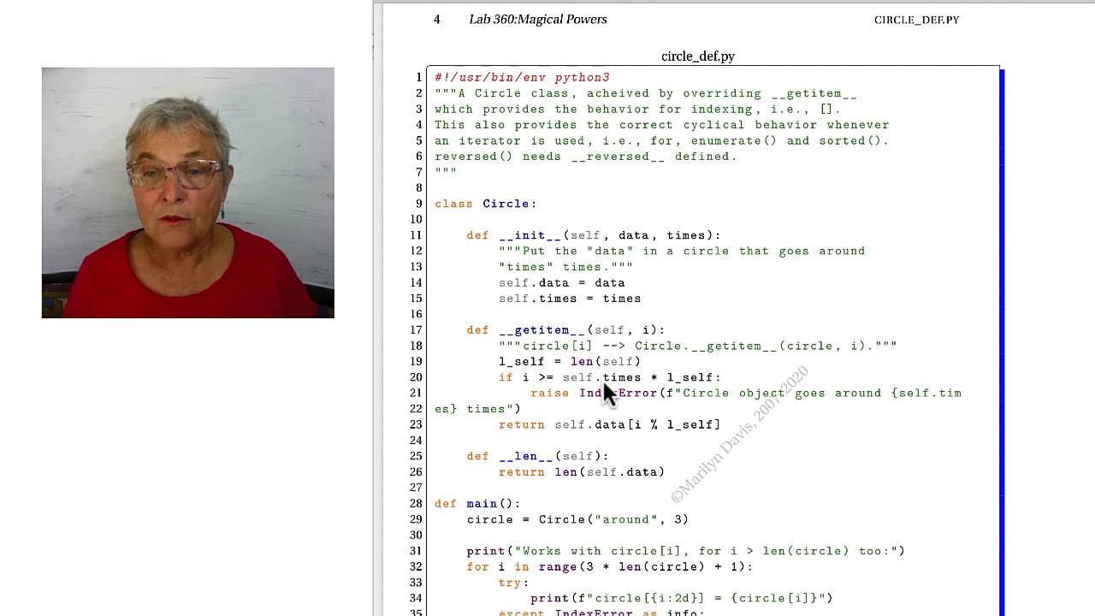
{"action": "mouse_move", "coordinate": [609, 443]}
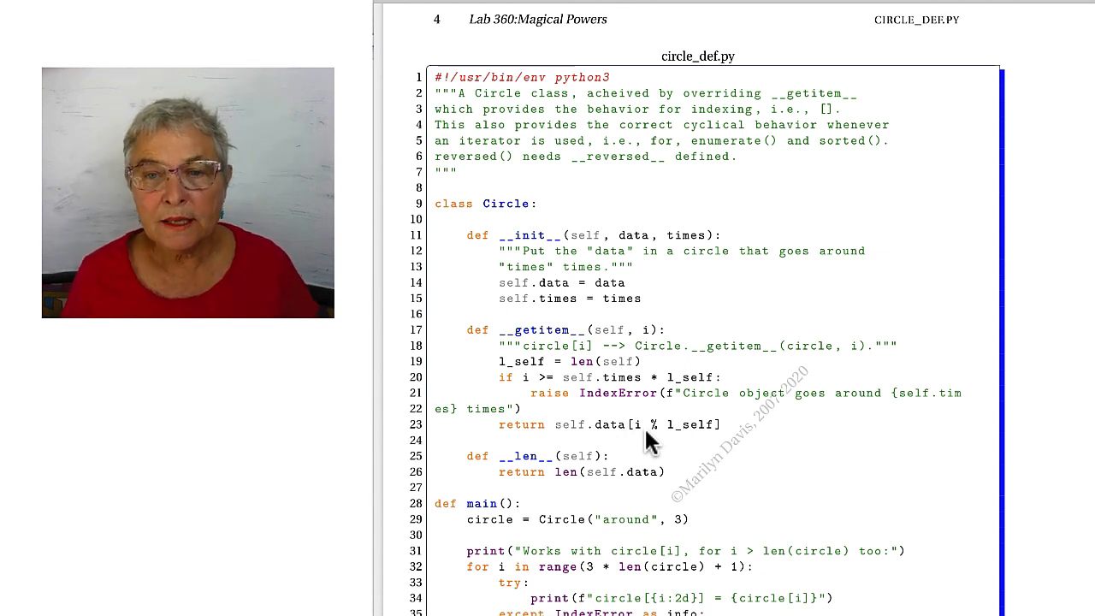
{"action": "mouse_move", "coordinate": [588, 377]}
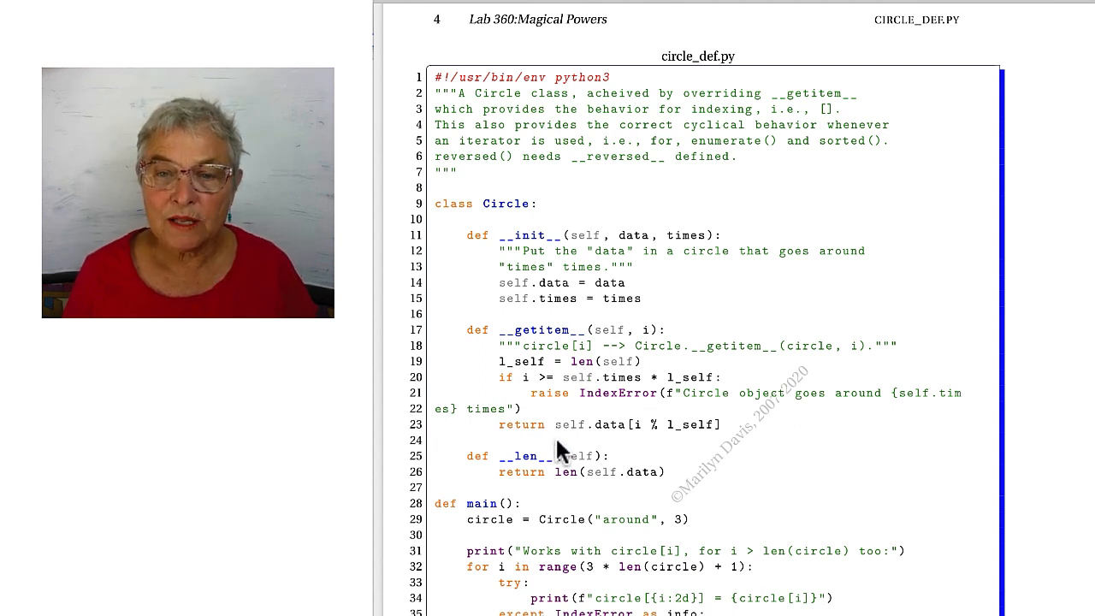
{"action": "mouse_move", "coordinate": [582, 415]}
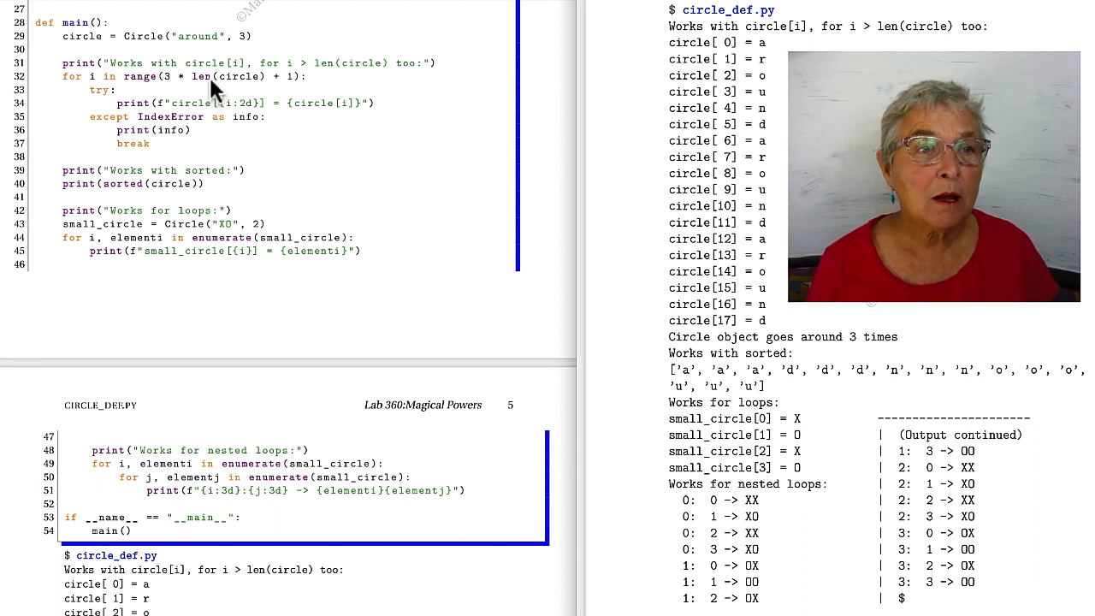
{"action": "mouse_move", "coordinate": [278, 88]}
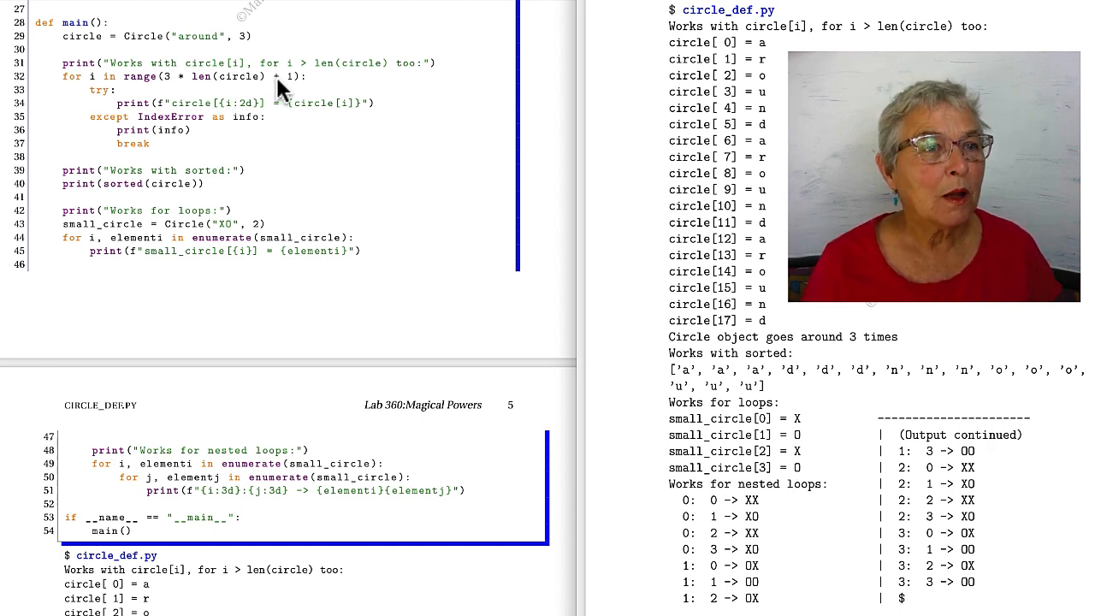
{"action": "mouse_move", "coordinate": [235, 120]}
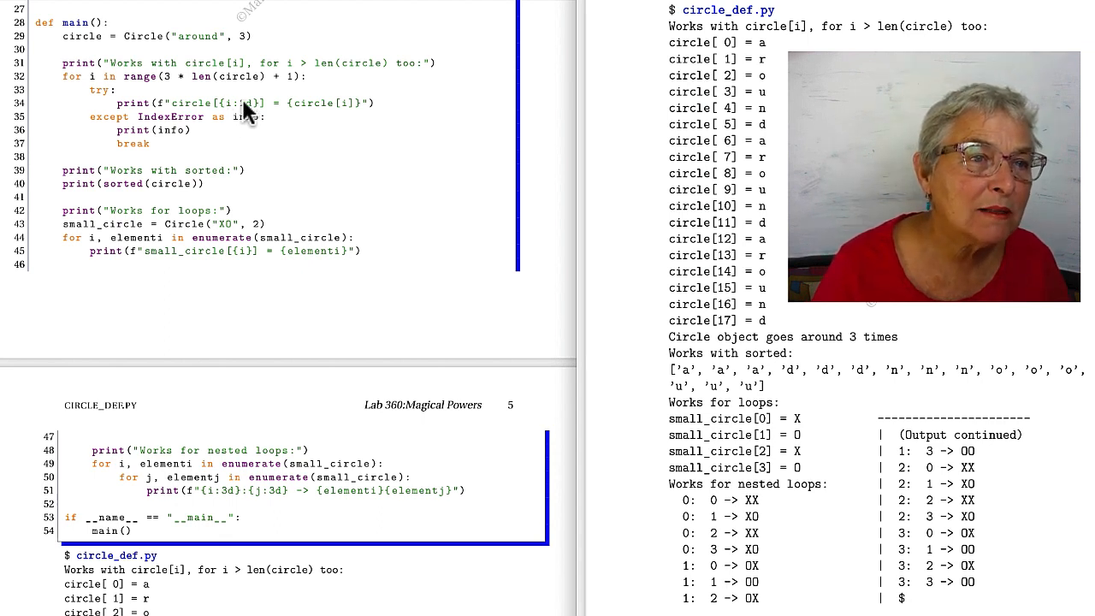
{"action": "mouse_move", "coordinate": [257, 105]}
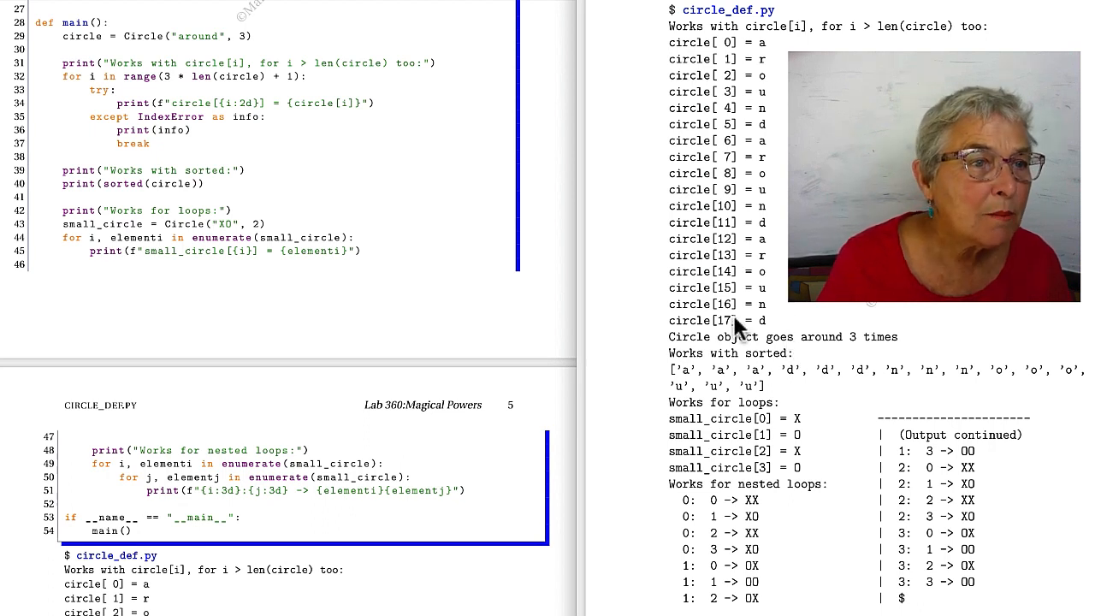
{"action": "mouse_move", "coordinate": [347, 117]}
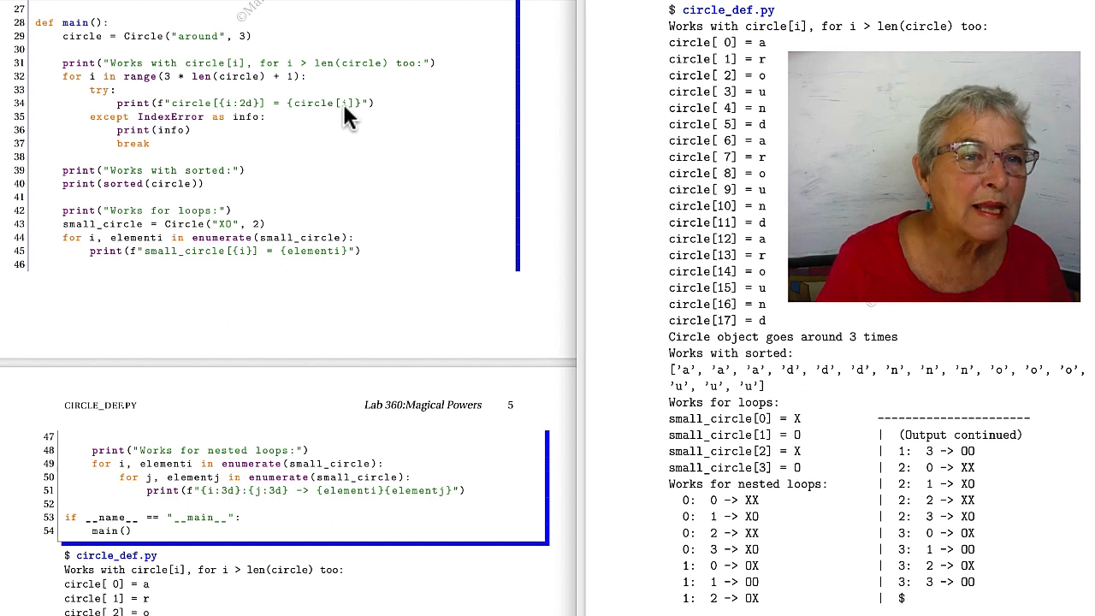
{"action": "mouse_move", "coordinate": [188, 128]}
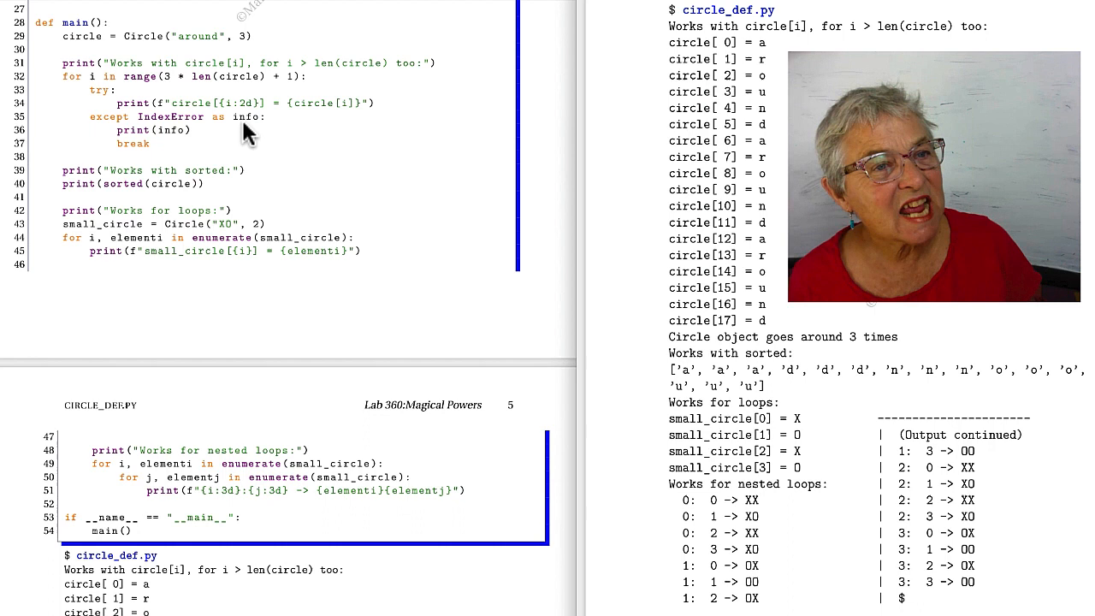
{"action": "mouse_move", "coordinate": [218, 142]}
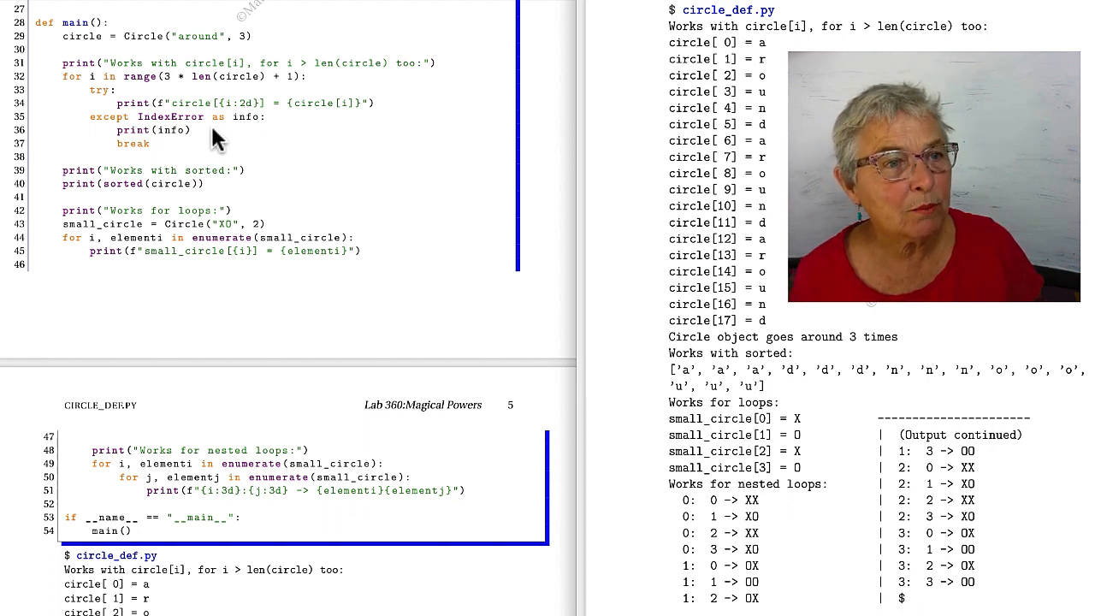
{"action": "mouse_move", "coordinate": [185, 146]}
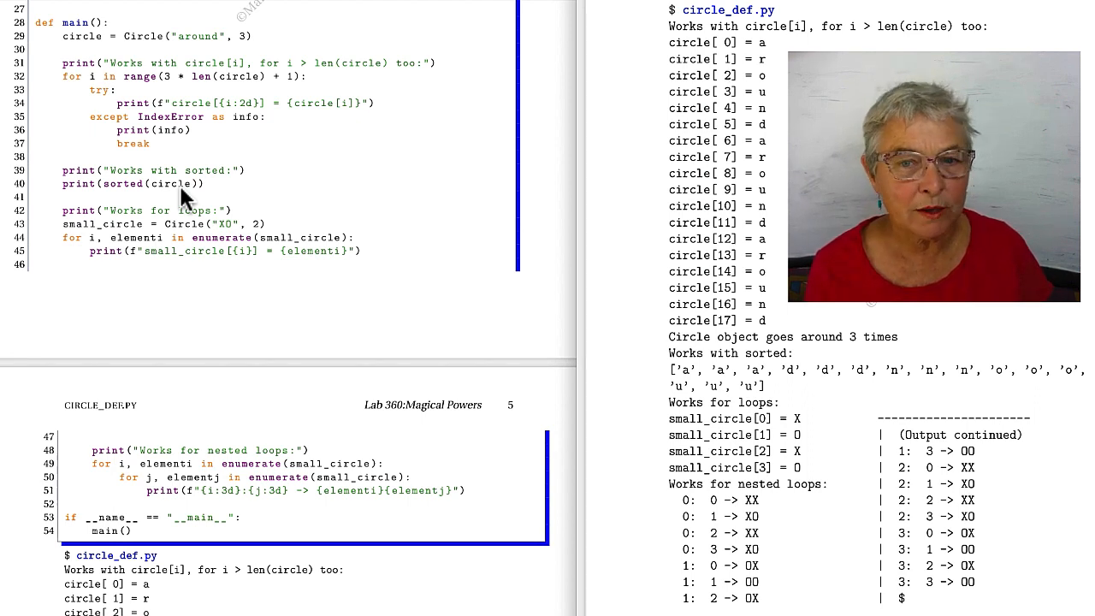
{"action": "mouse_move", "coordinate": [744, 420]}
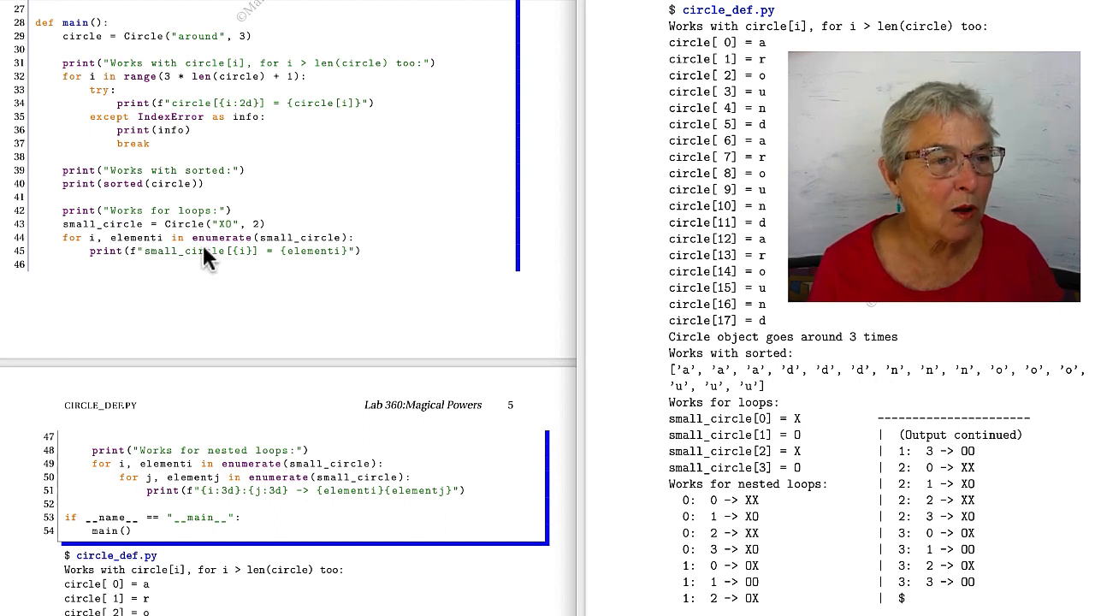
{"action": "mouse_move", "coordinate": [287, 246]}
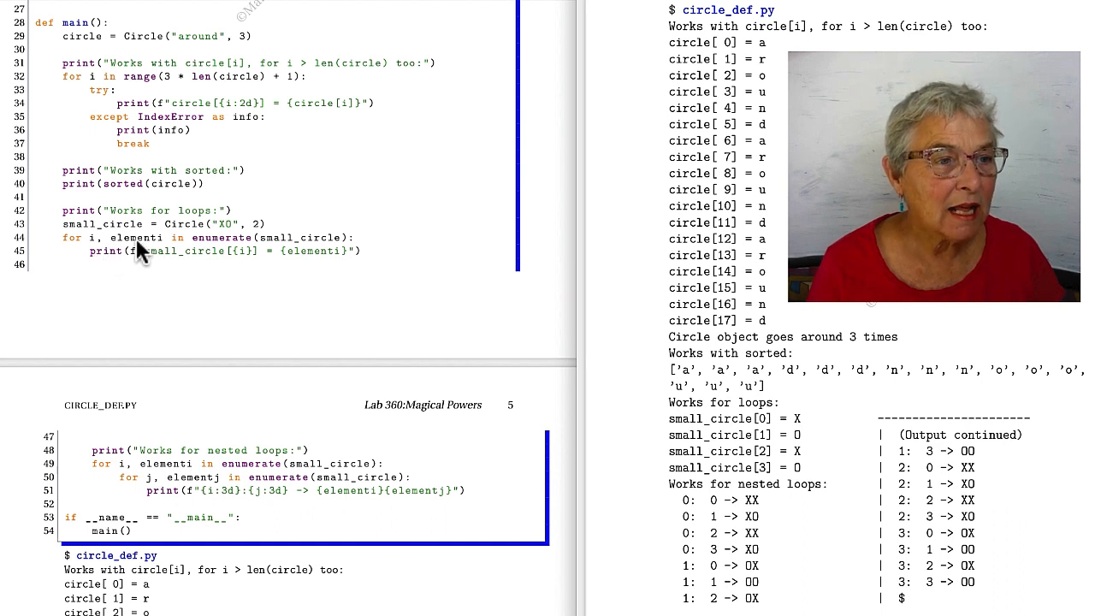
{"action": "mouse_move", "coordinate": [274, 342]}
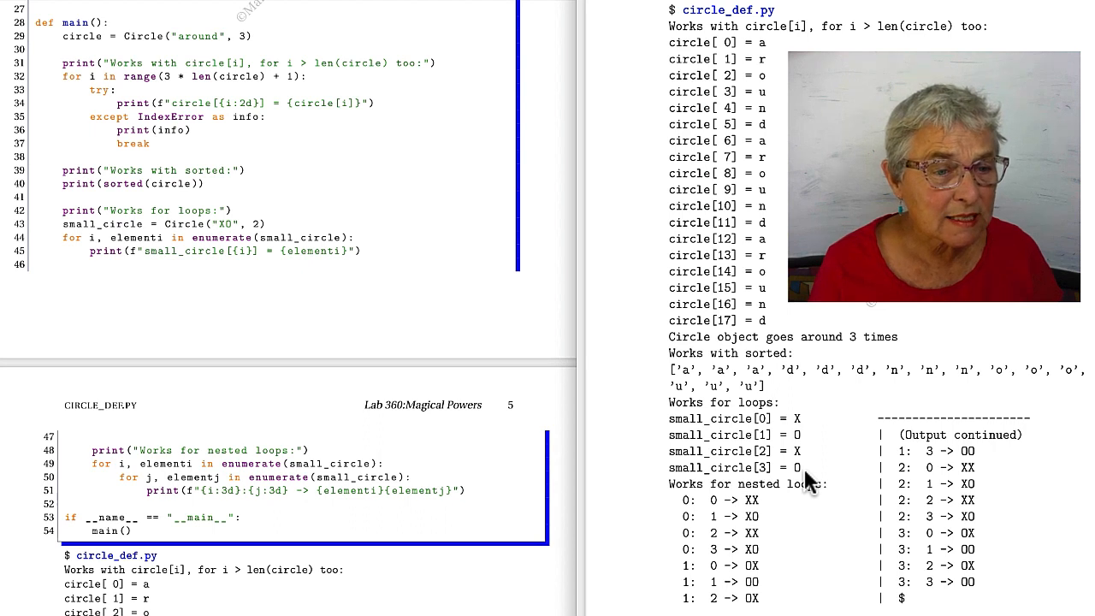
{"action": "mouse_move", "coordinate": [320, 484]}
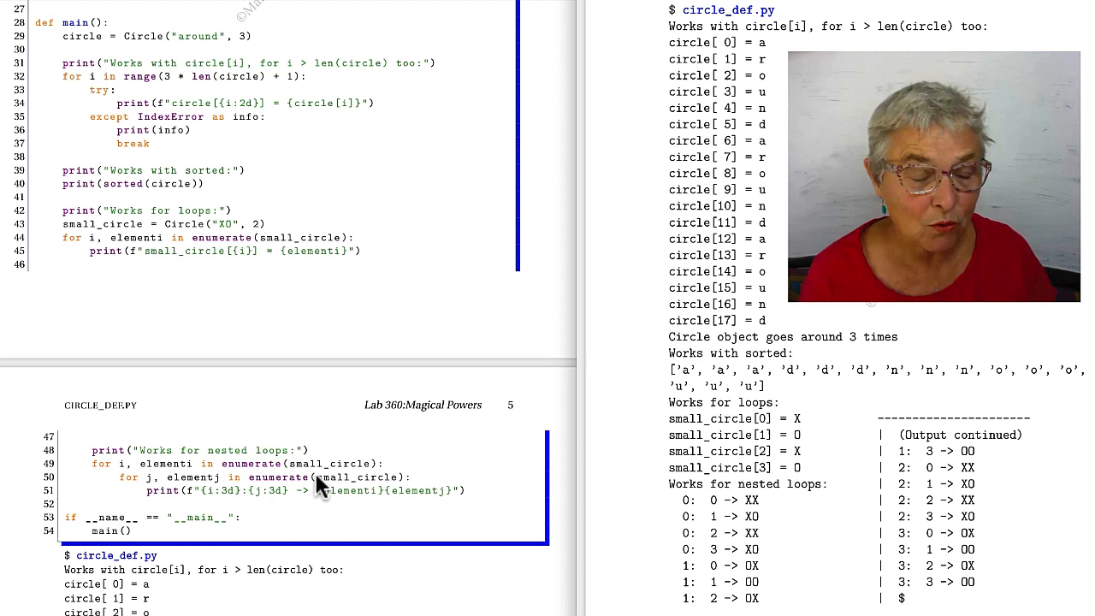
{"action": "mouse_move", "coordinate": [250, 479]}
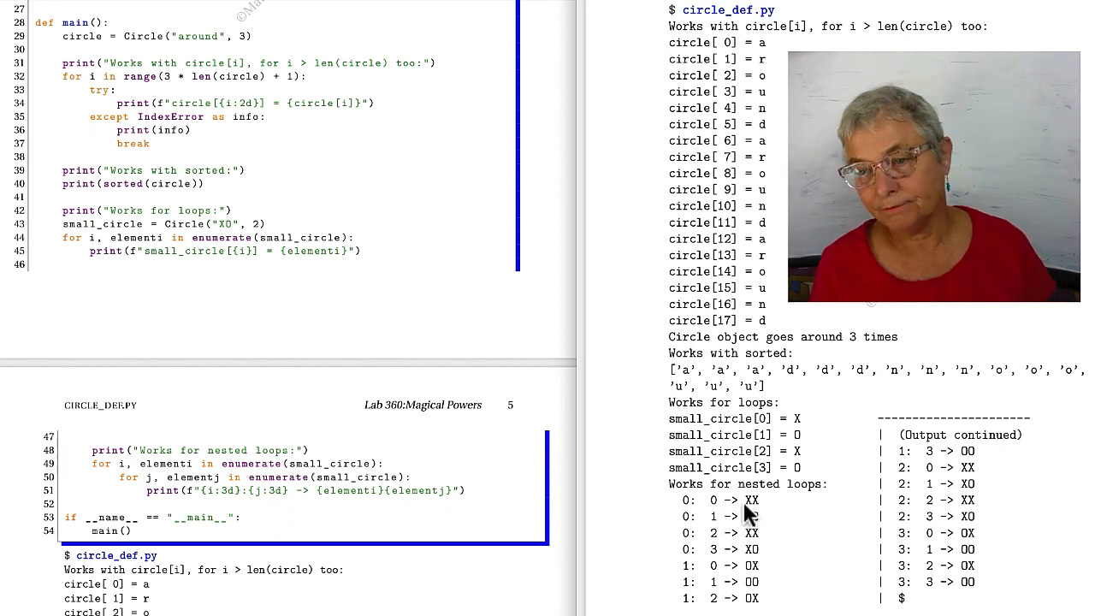
{"action": "mouse_move", "coordinate": [820, 548]}
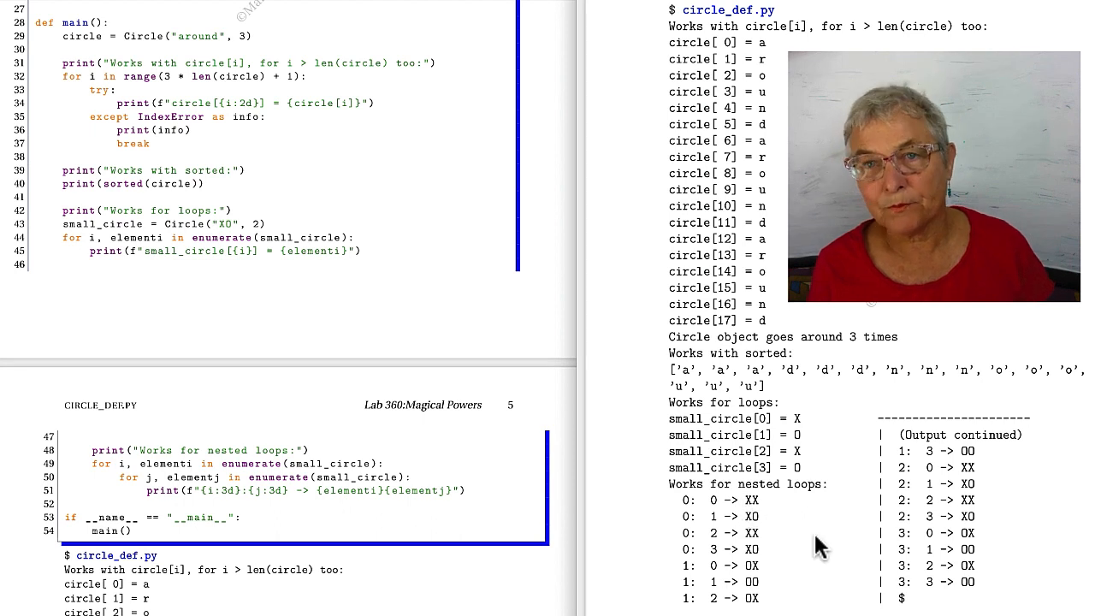